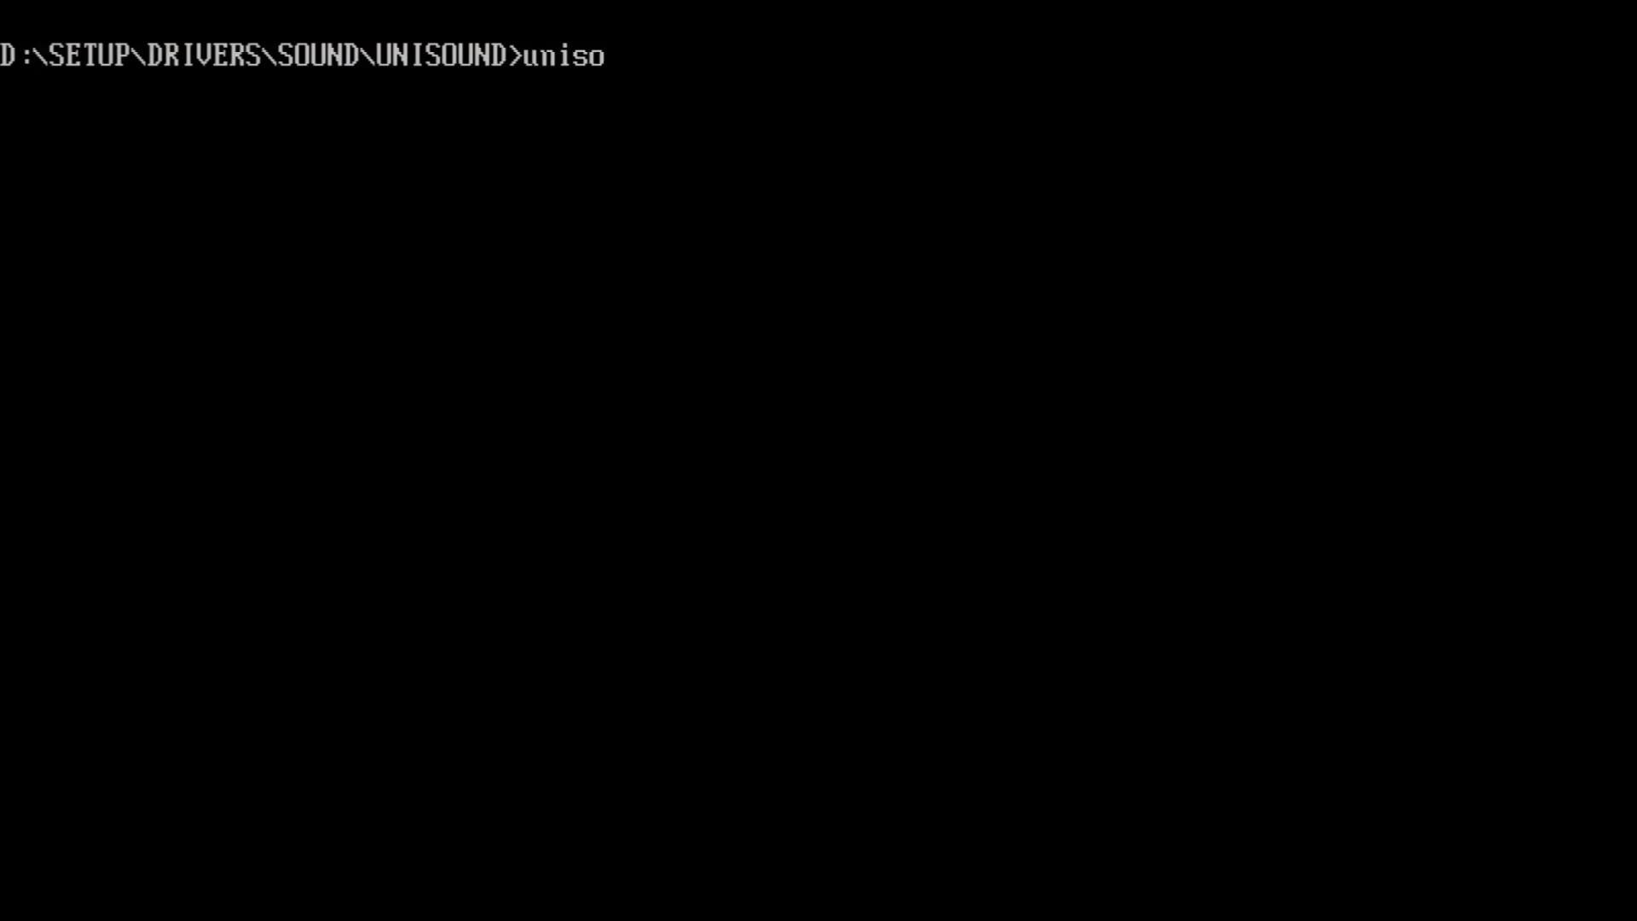
pyautogui.write('und')
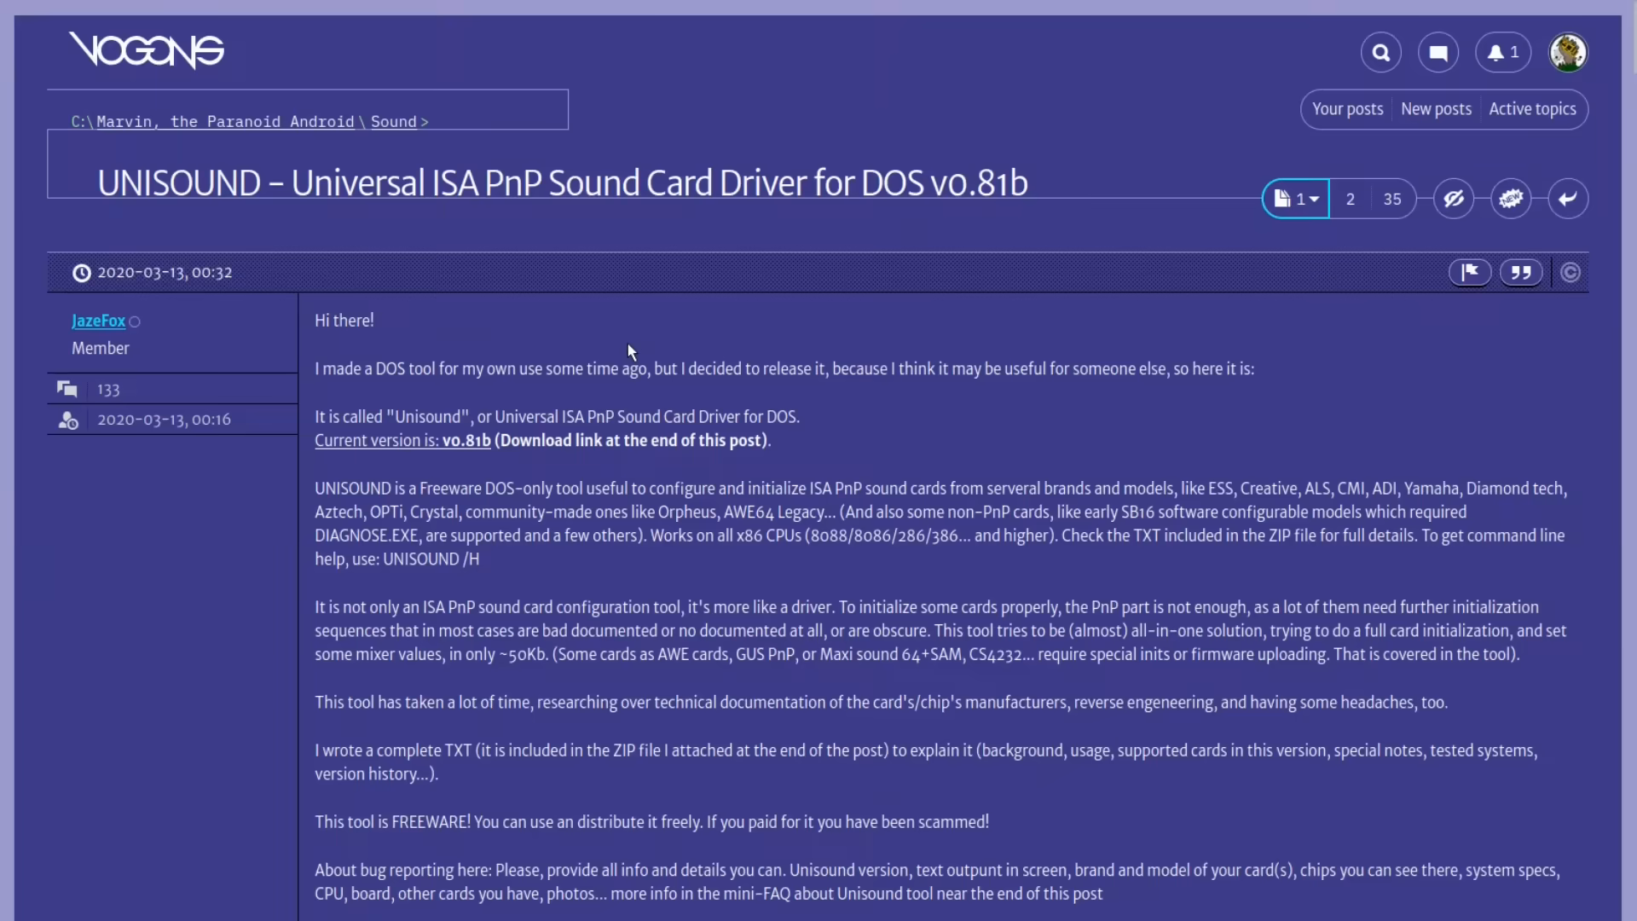
pyautogui.scroll(-3)
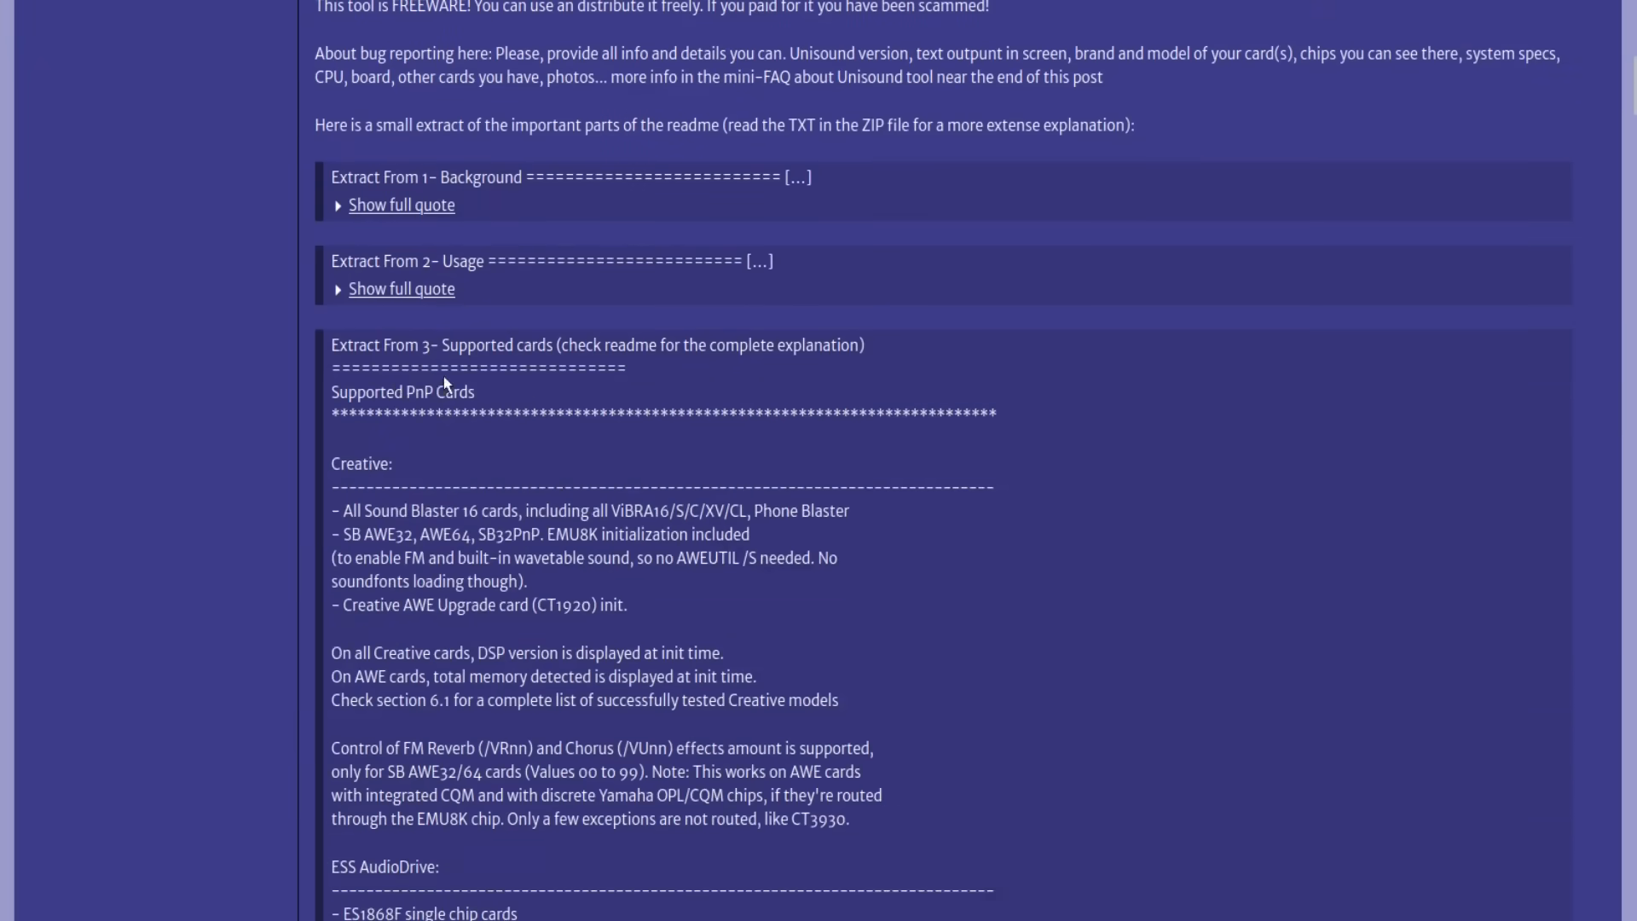
pyautogui.scroll(-3)
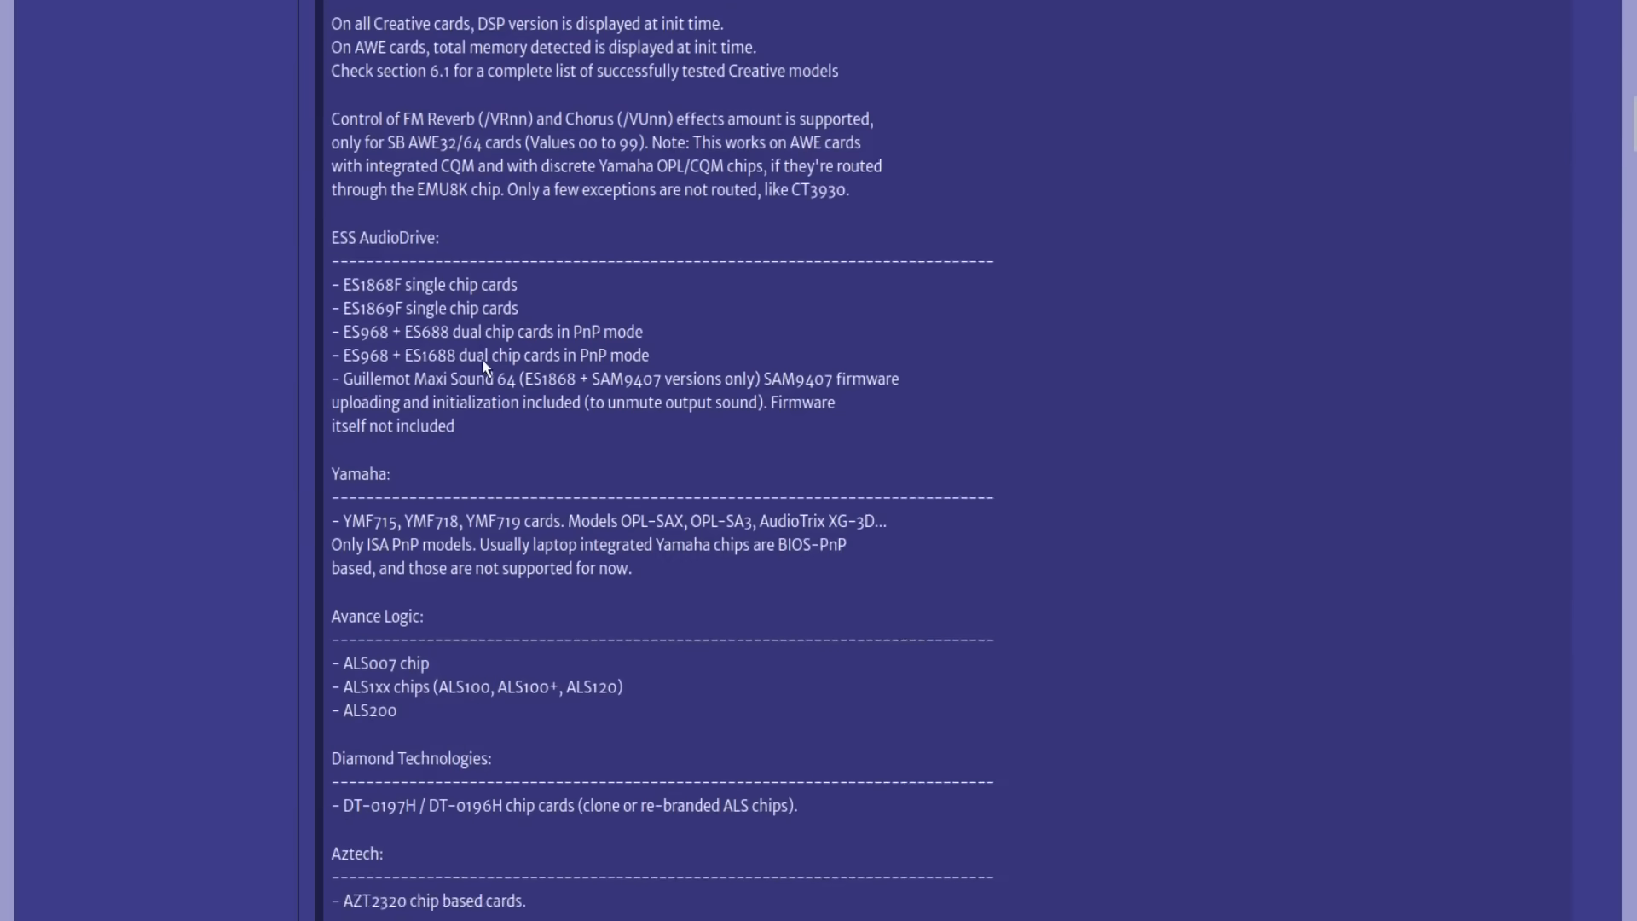
pyautogui.scroll(-3)
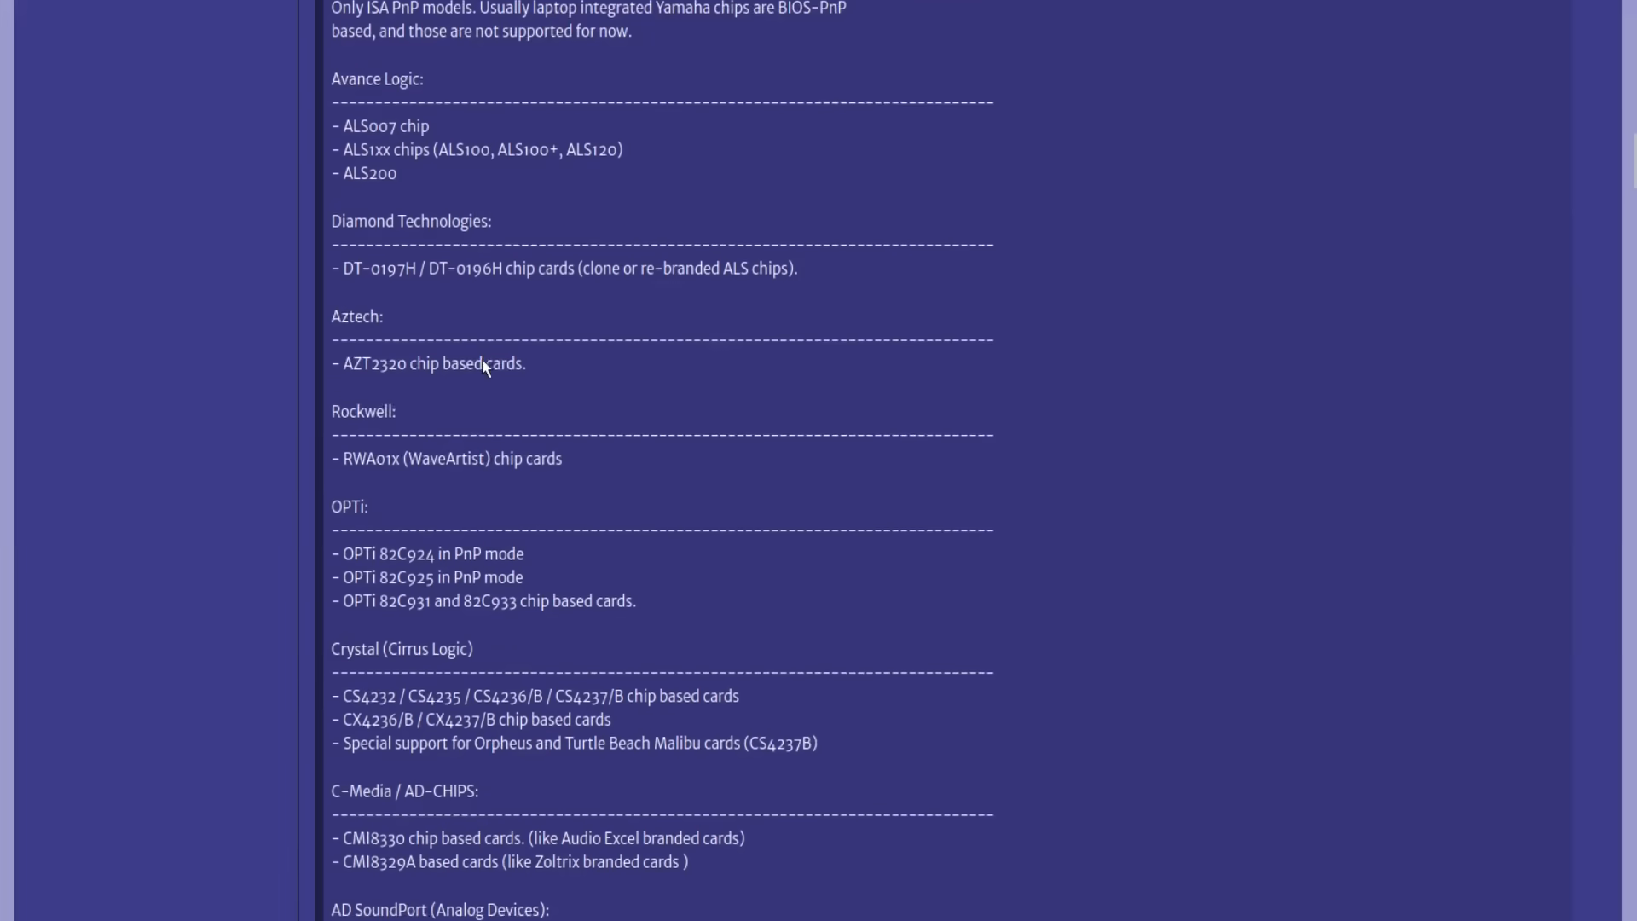
pyautogui.scroll(-3)
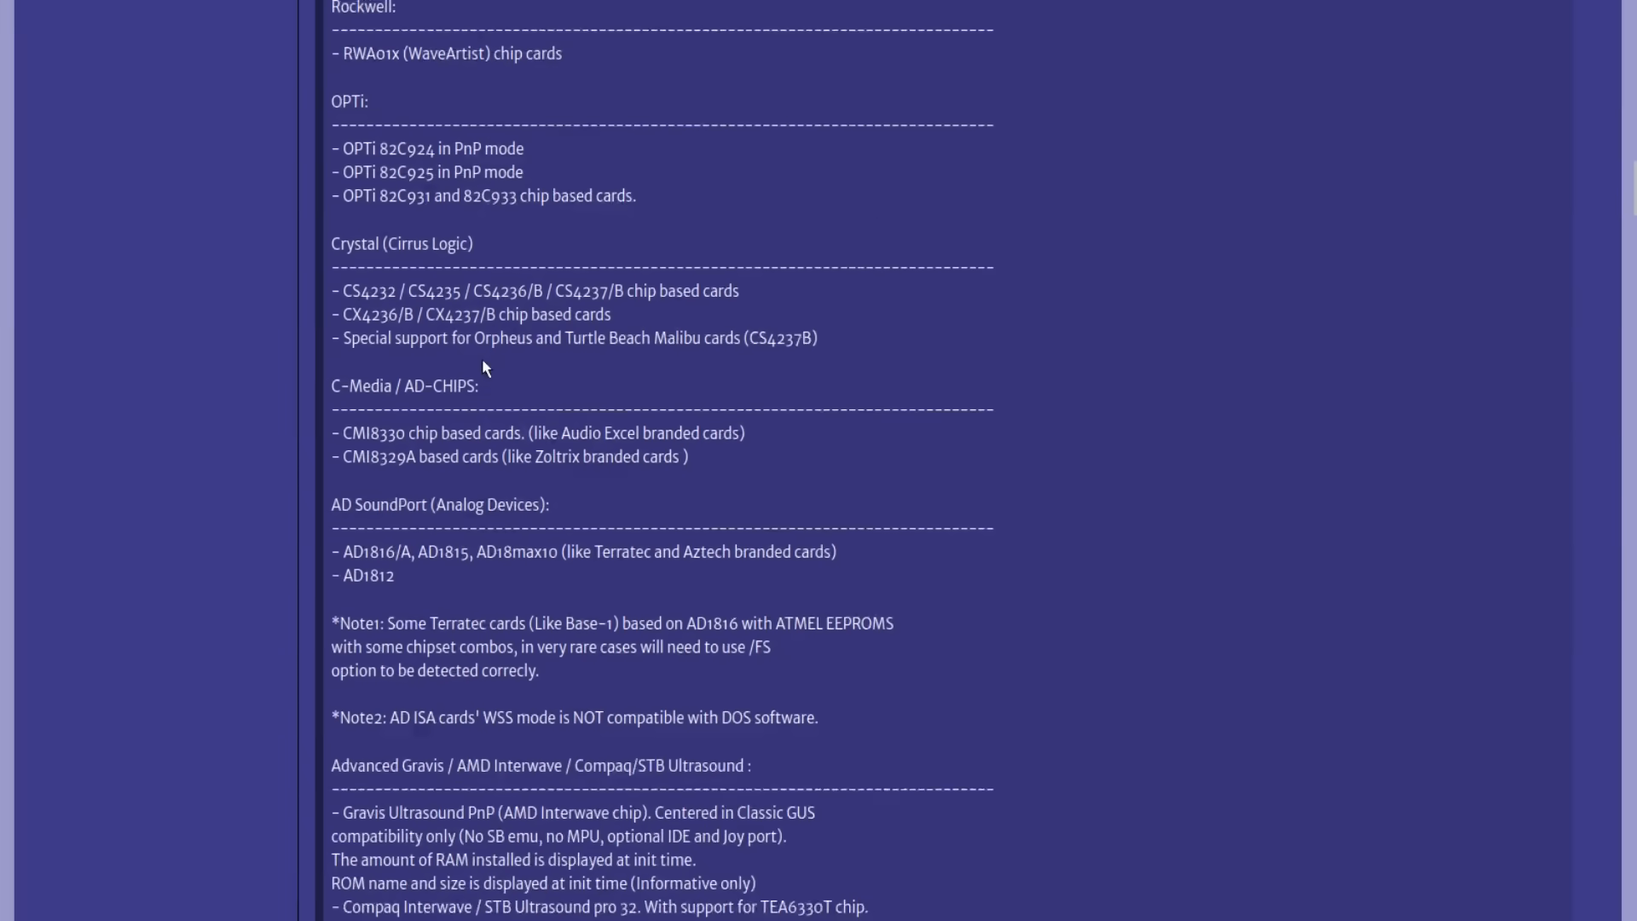